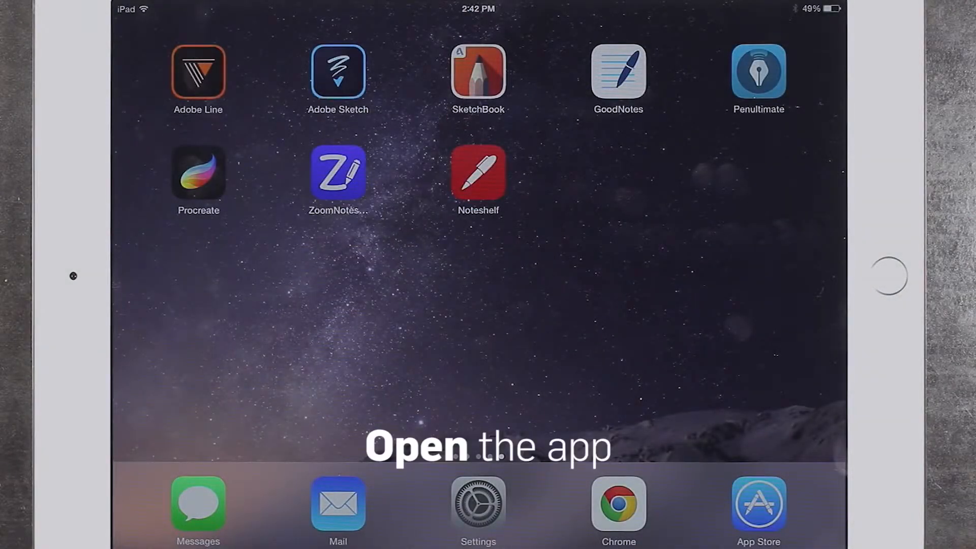
# - Launch Noteshelf and open a notebook from the shelf to its blank lined page
pyautogui.click(477, 173)
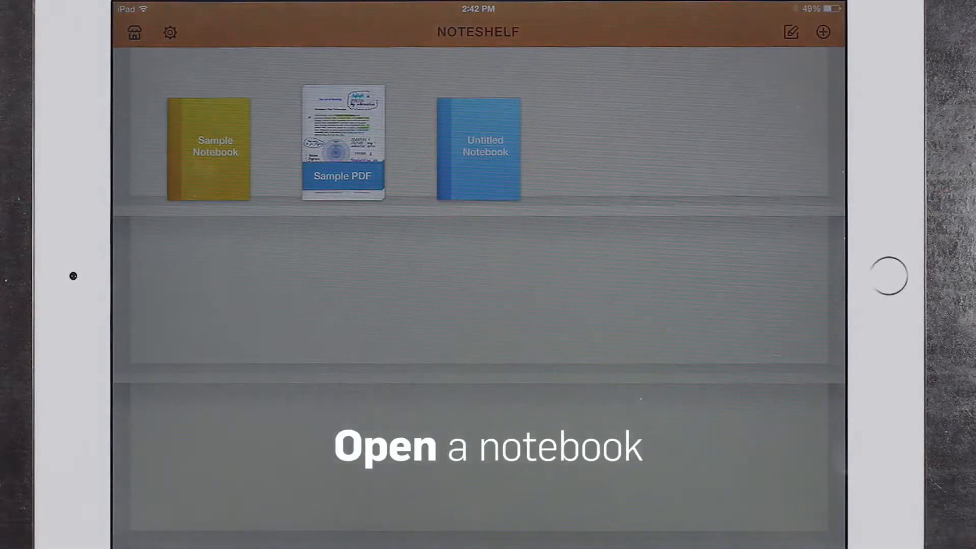
pyautogui.click(477, 148)
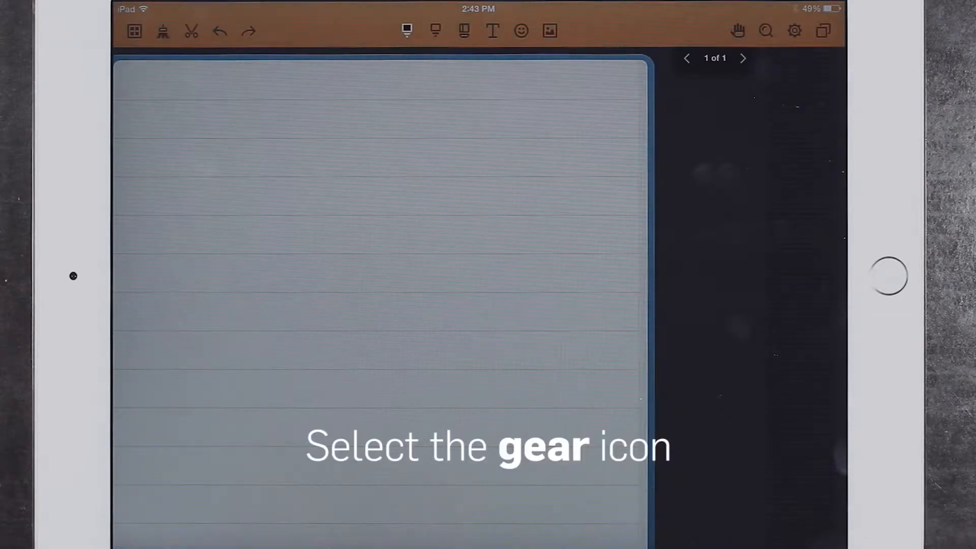
# - Open Stylus Accessory Settings from the notebook settings gear menu
pyautogui.click(795, 30)
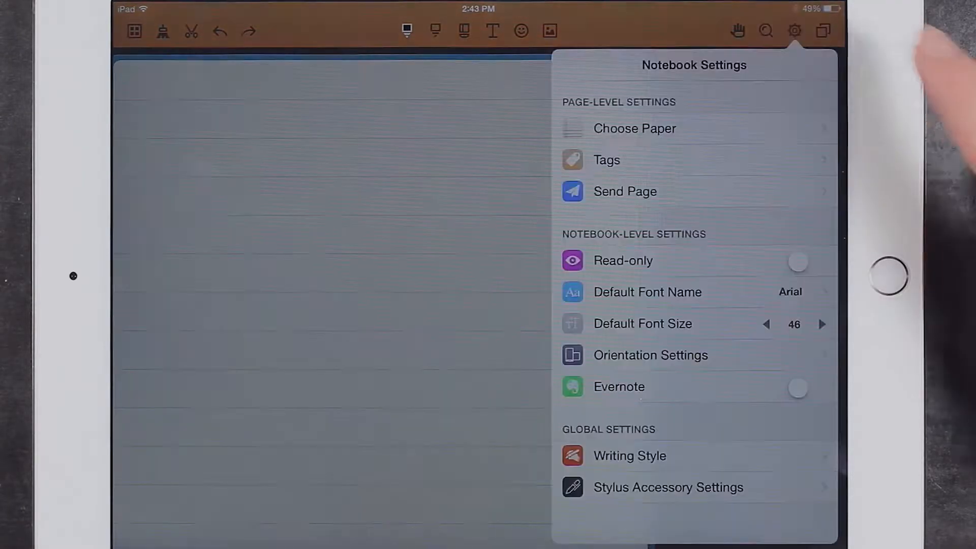
pyautogui.moveTo(890, 276)
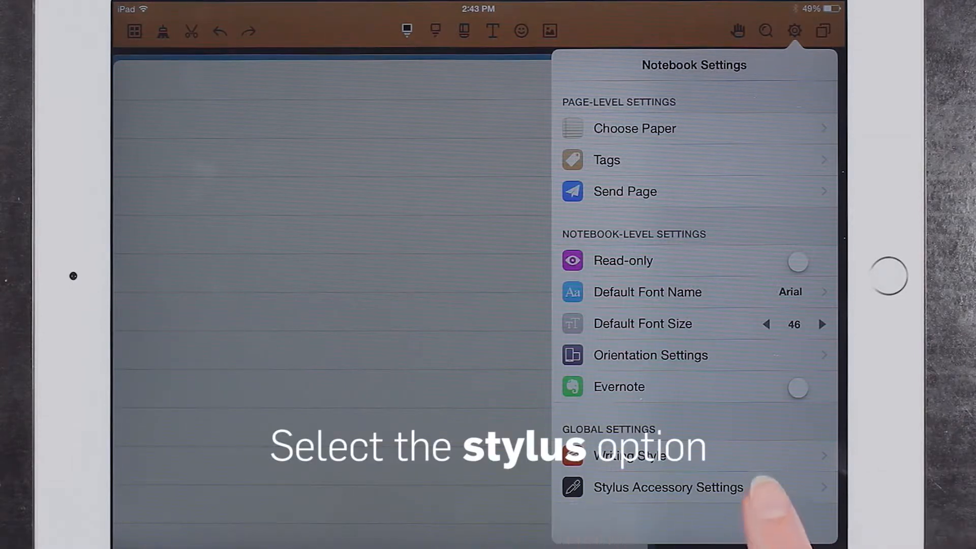
pyautogui.click(668, 487)
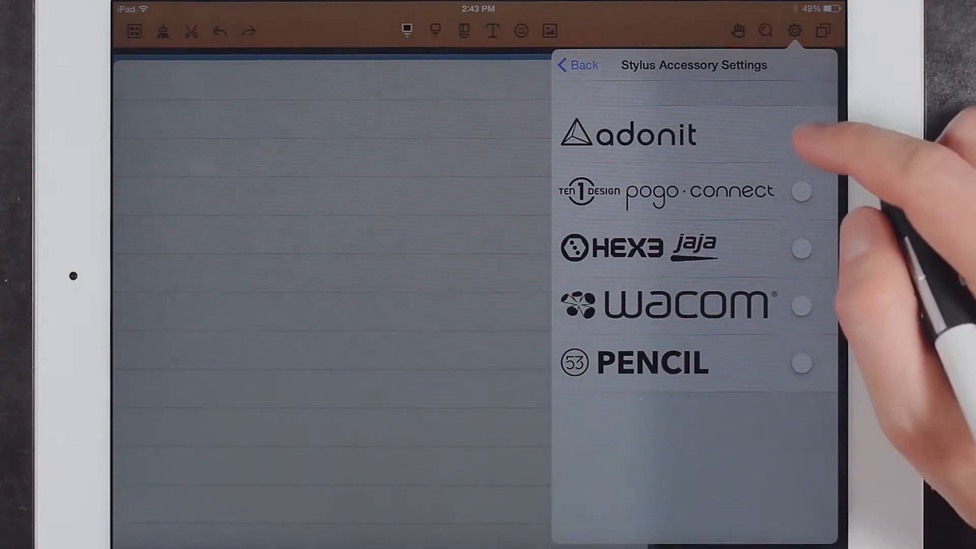
# - Choose Adonit in Stylus Accessory Settings to pair the stylus
pyautogui.click(628, 134)
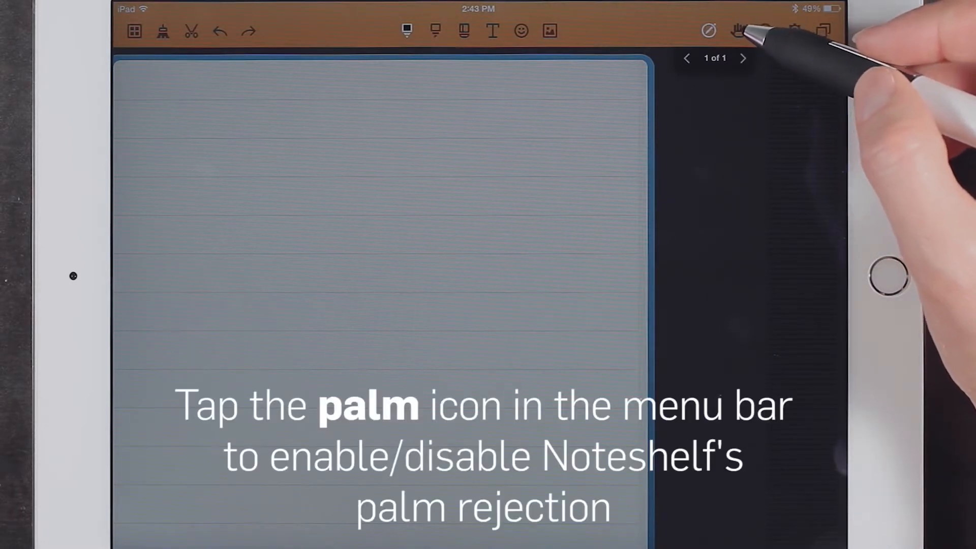
# - Toggle Noteshelf palm rejection and bring up the Adonit Jot Touch menu
pyautogui.click(737, 31)
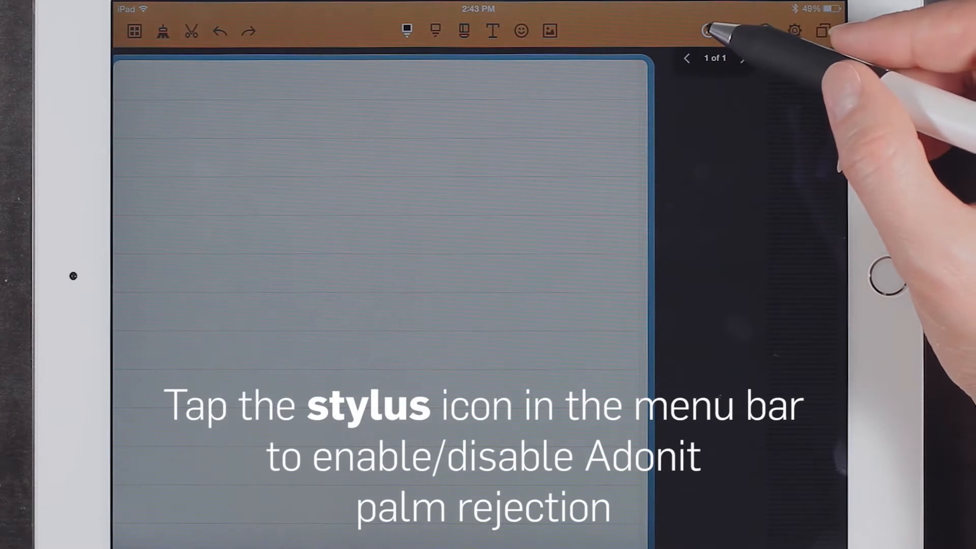
pyautogui.click(708, 31)
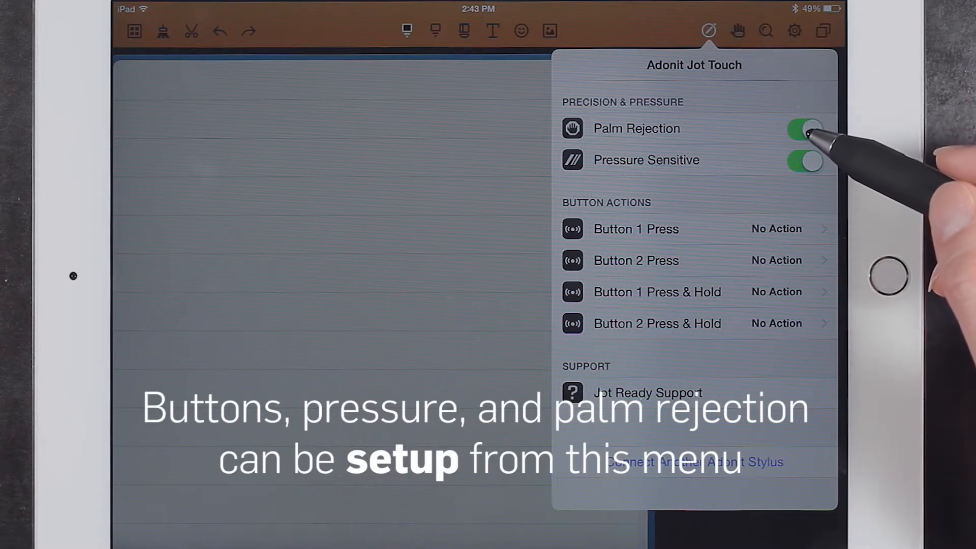
pyautogui.moveTo(821, 357)
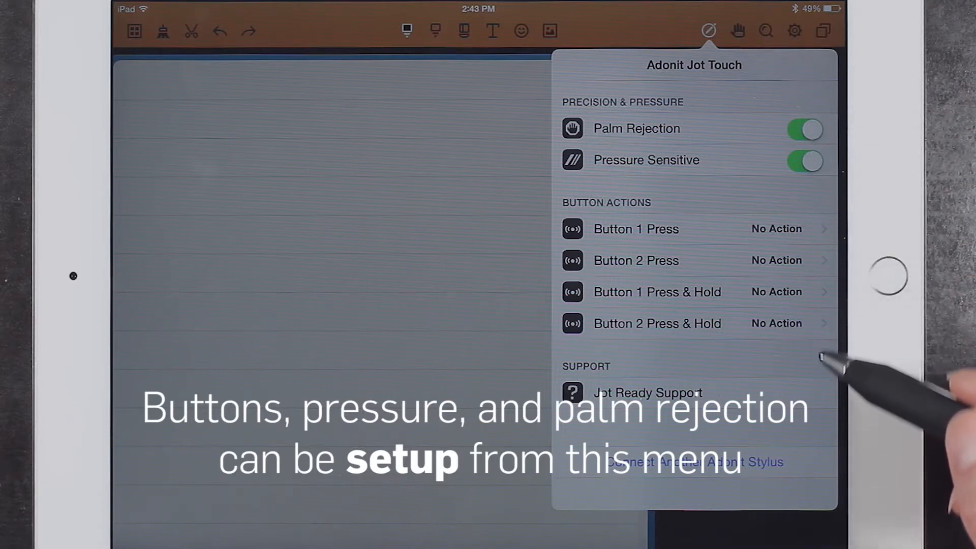